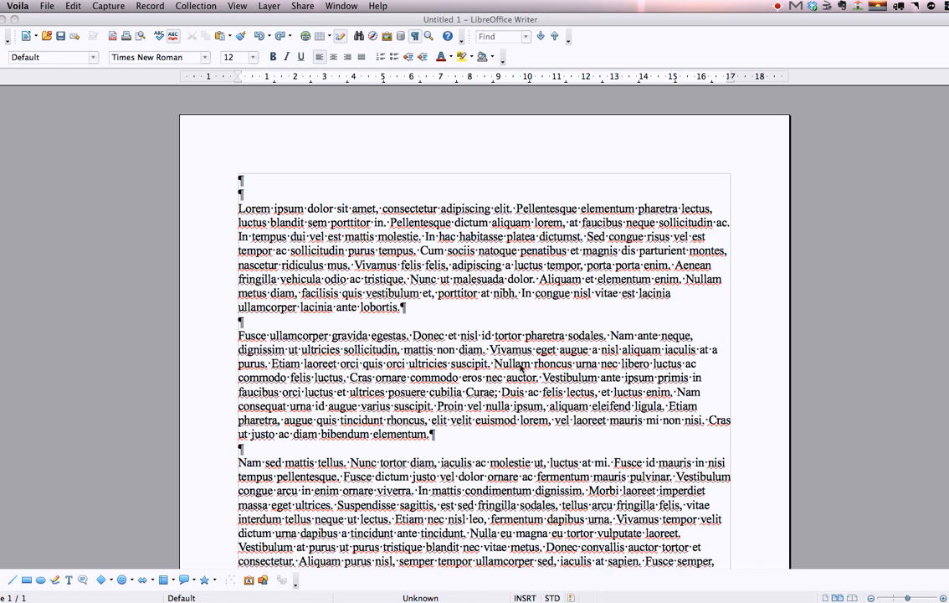
pyautogui.moveTo(482, 326)
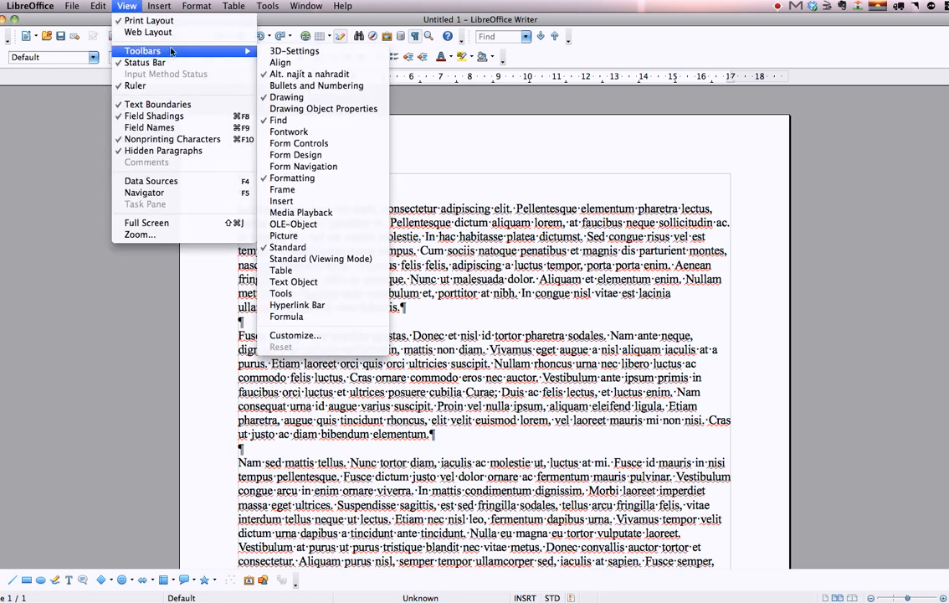
pyautogui.moveTo(286, 97)
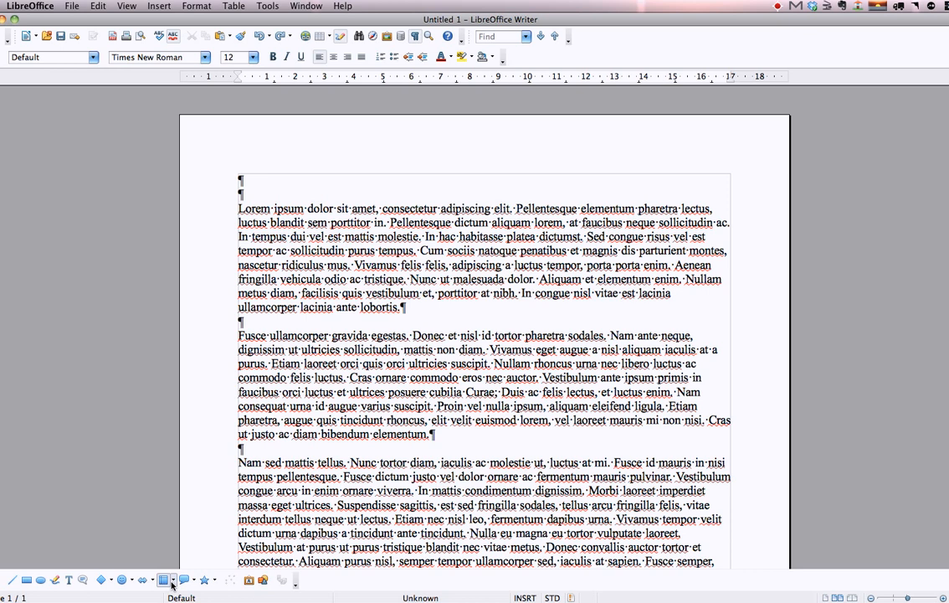
pyautogui.moveTo(69, 579)
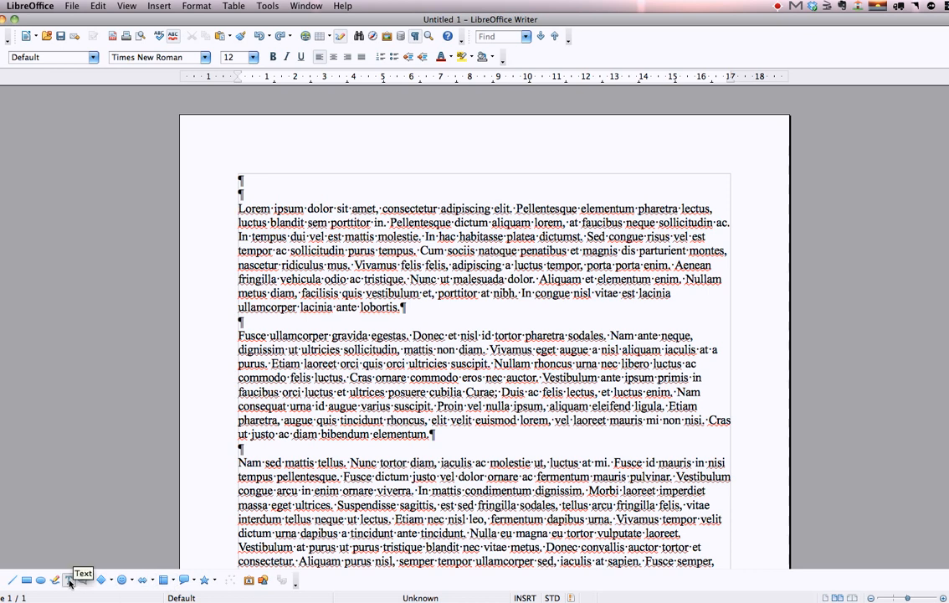
# Step: Draw a small text box above the first paragraph and fill it with 'Lorem Ipsum'
pyautogui.click(67, 579)
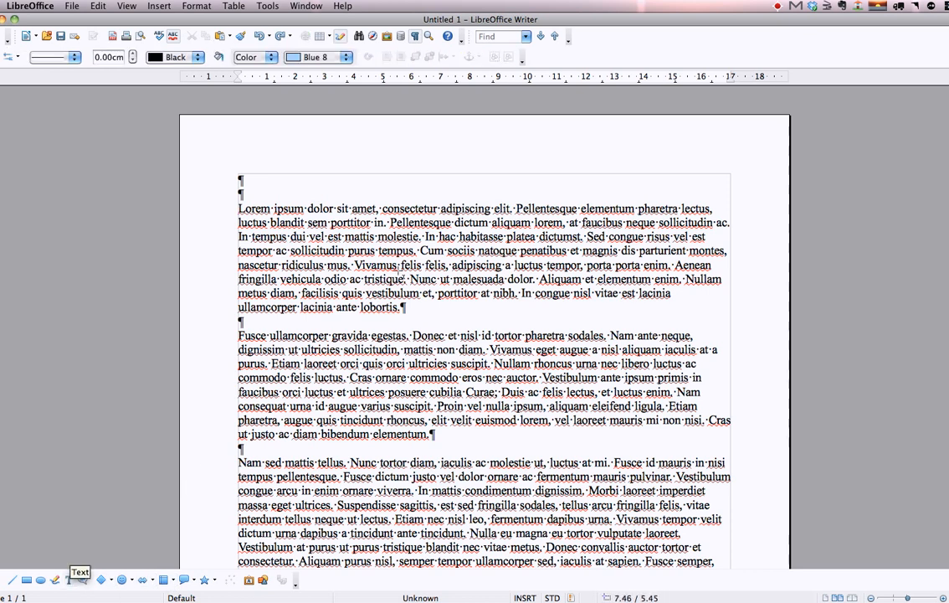
pyautogui.moveTo(395, 173); pyautogui.dragTo(541, 194)
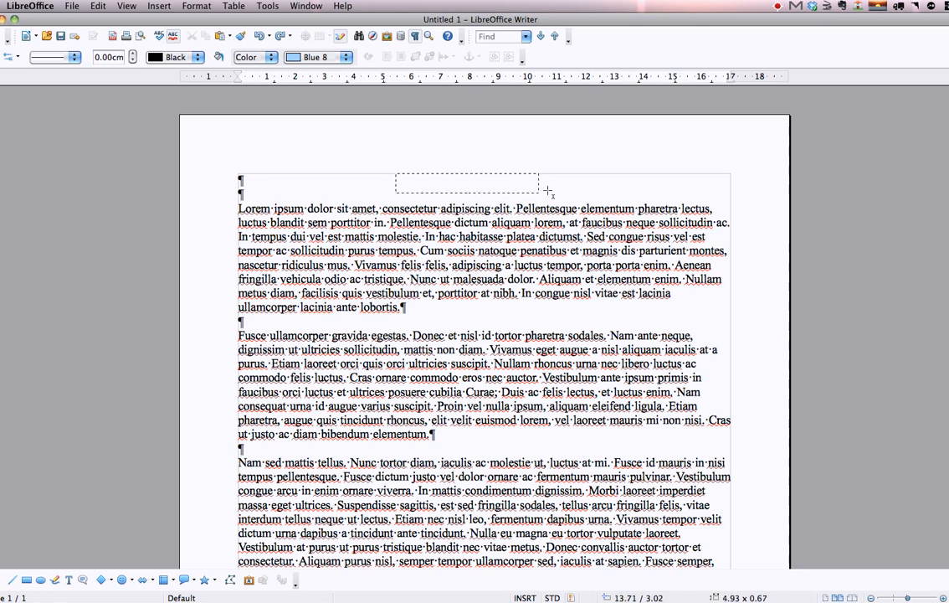
pyautogui.moveTo(541, 192); pyautogui.dragTo(570, 193)
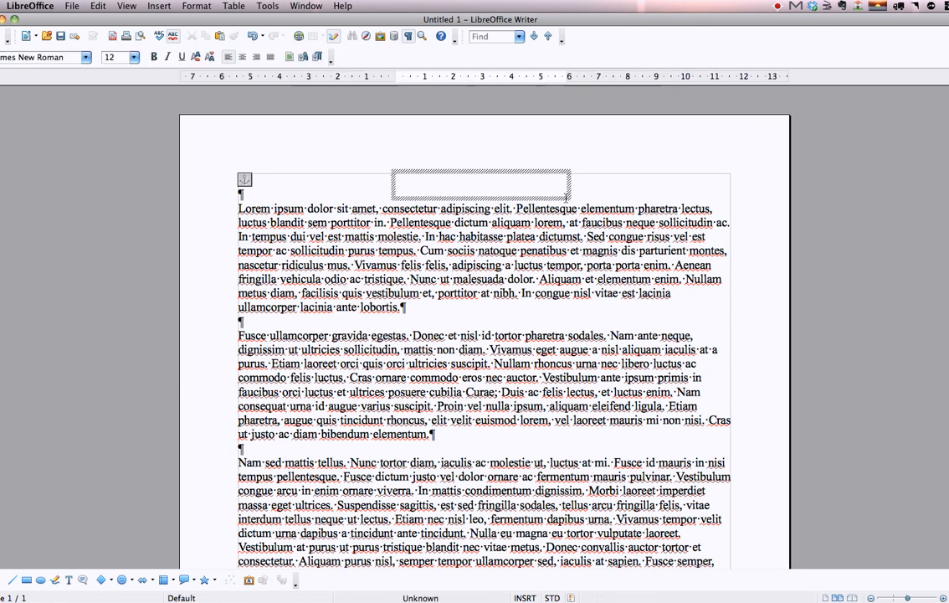
pyautogui.write('L')
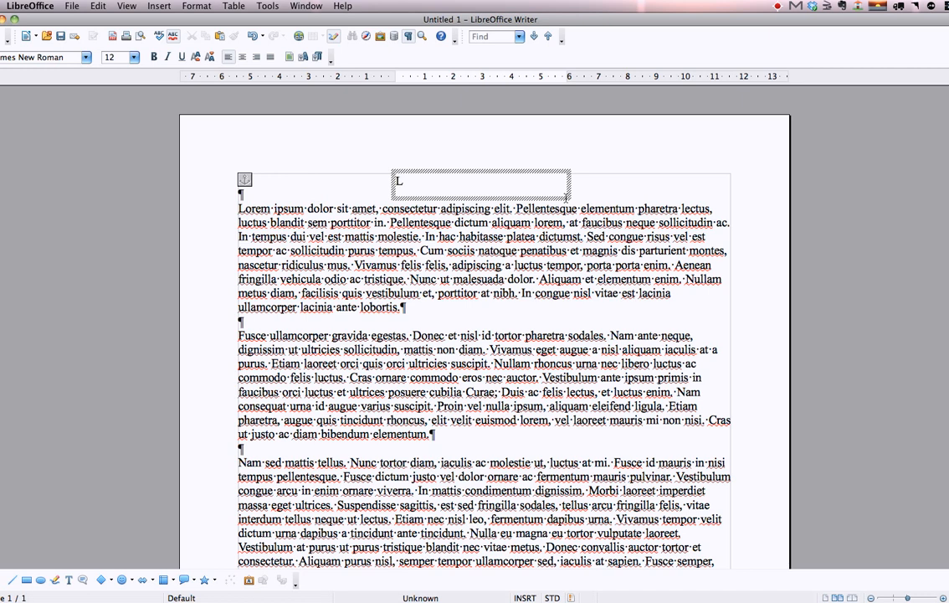
pyautogui.write('Lorem Ip')
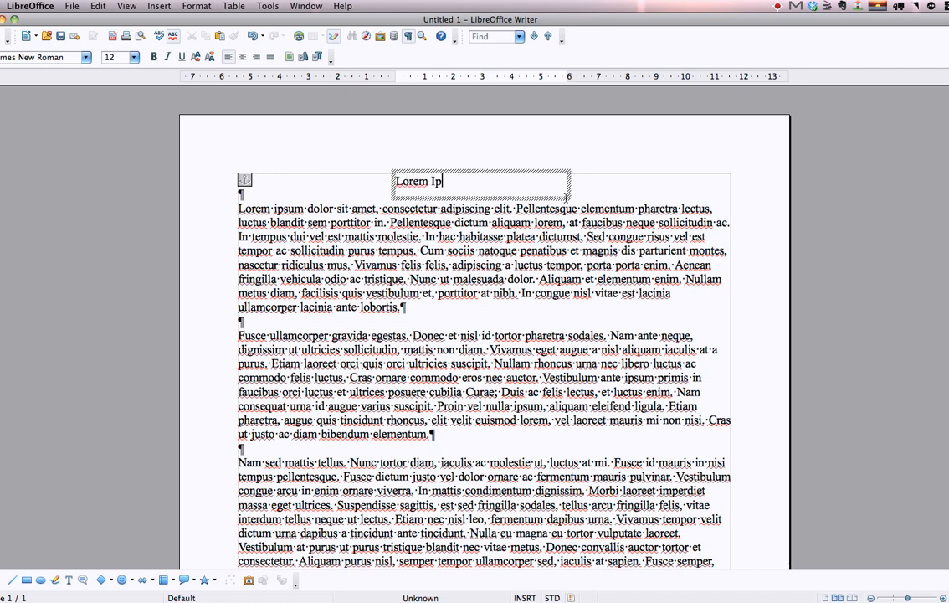
pyautogui.write('sum')
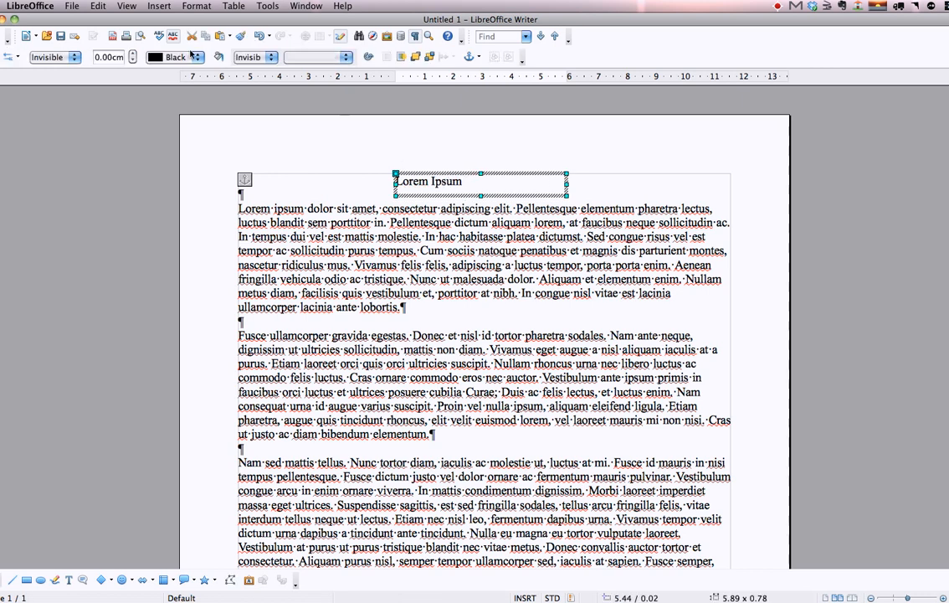
# Step: Apply the Fontwork upper-arc shape to the heading and enlarge it across the text width
pyautogui.click(196, 6)
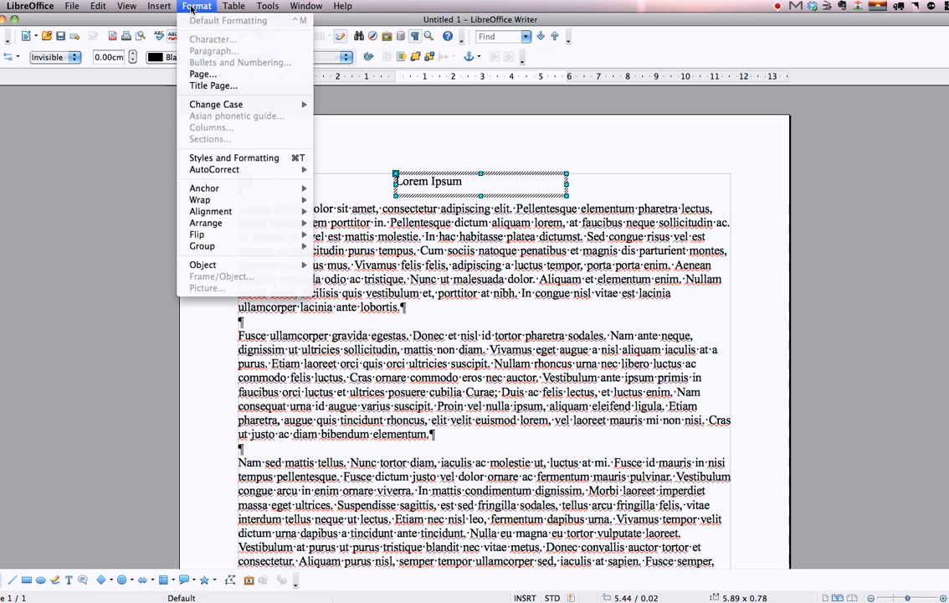
pyautogui.moveTo(202, 265)
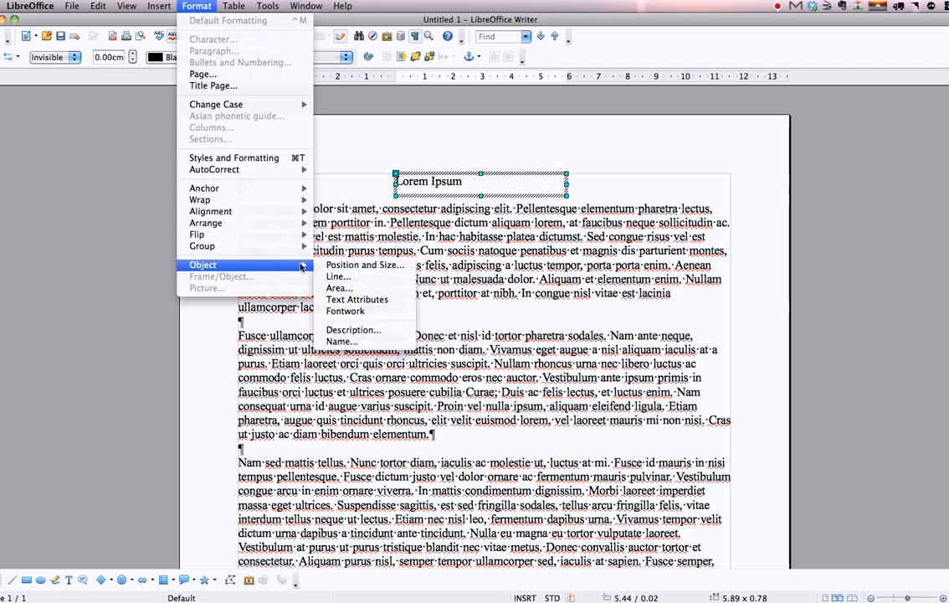
pyautogui.moveTo(345, 309)
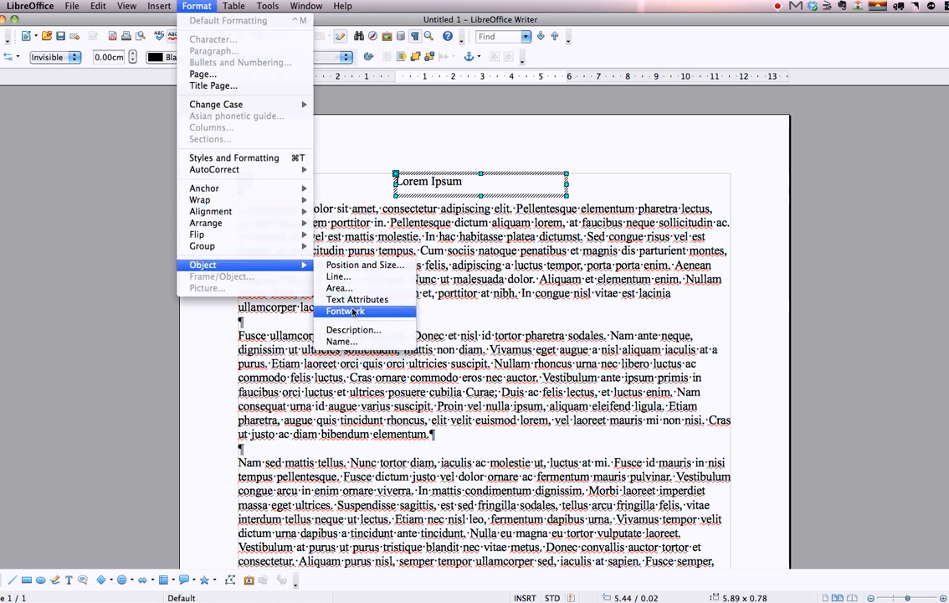
pyautogui.click(345, 309)
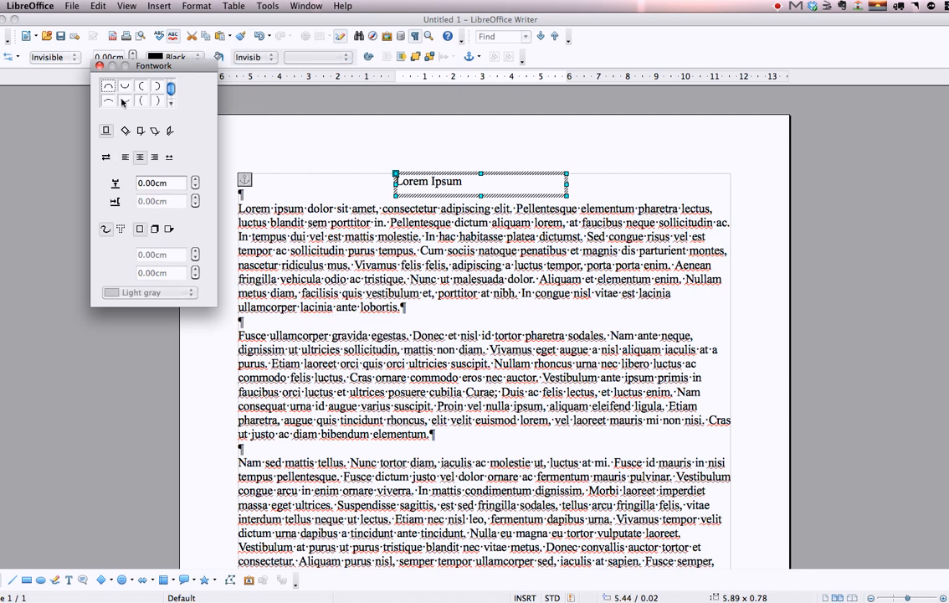
pyautogui.moveTo(157, 101)
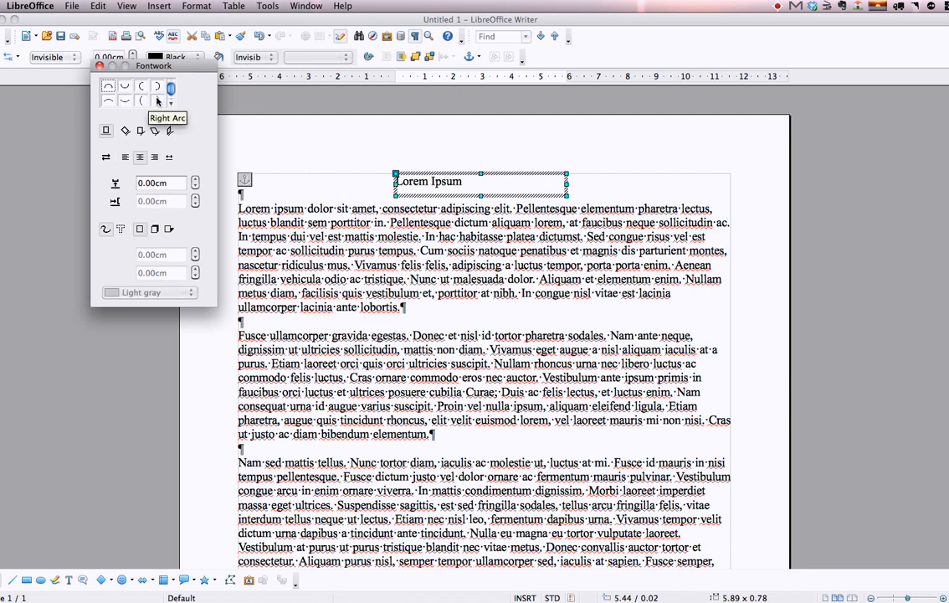
pyautogui.moveTo(107, 87)
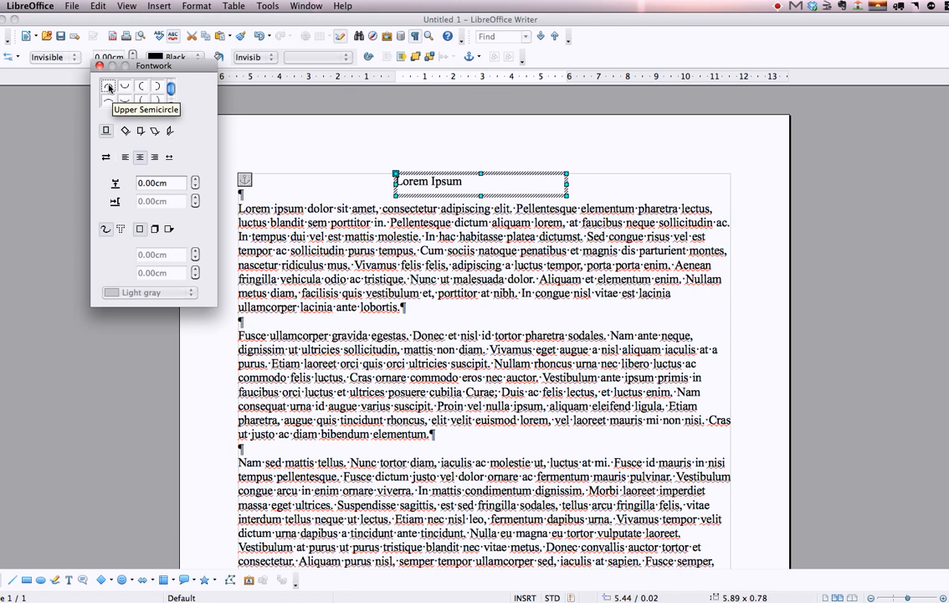
pyautogui.click(109, 87)
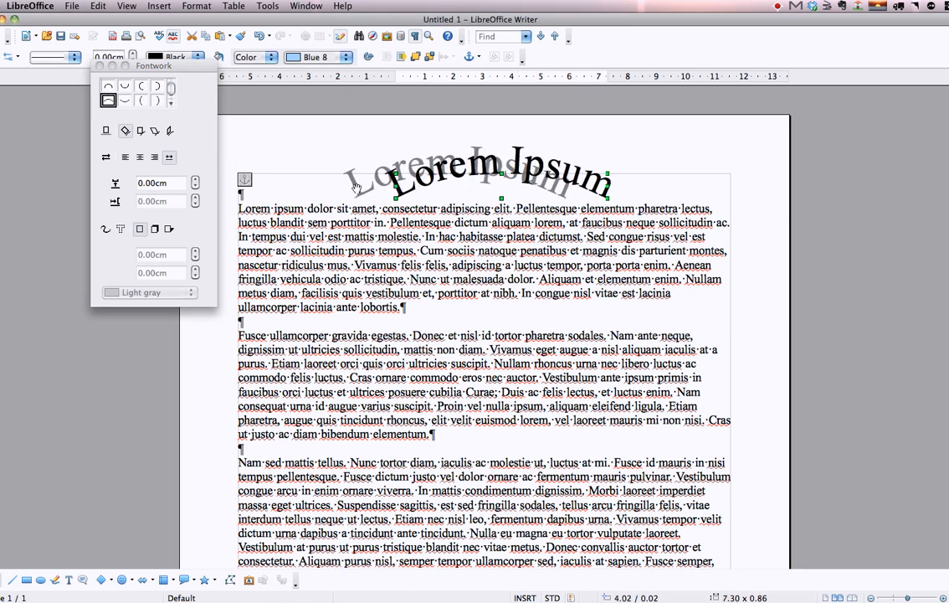
pyautogui.moveTo(599, 172); pyautogui.dragTo(611, 187)
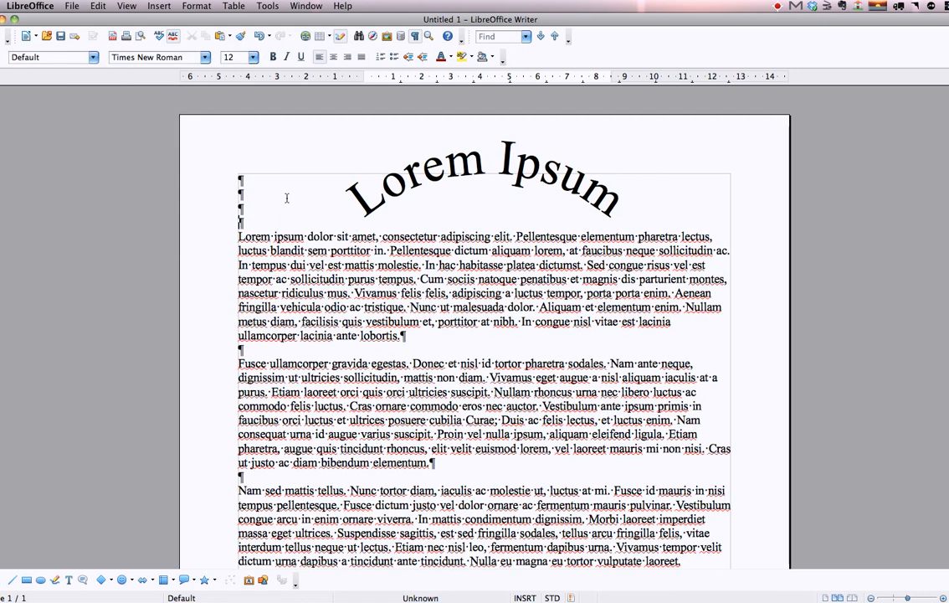
# Step: Toggle AutoSize Text off and back on so the heading again fills its upper arc
pyautogui.click(482, 175)
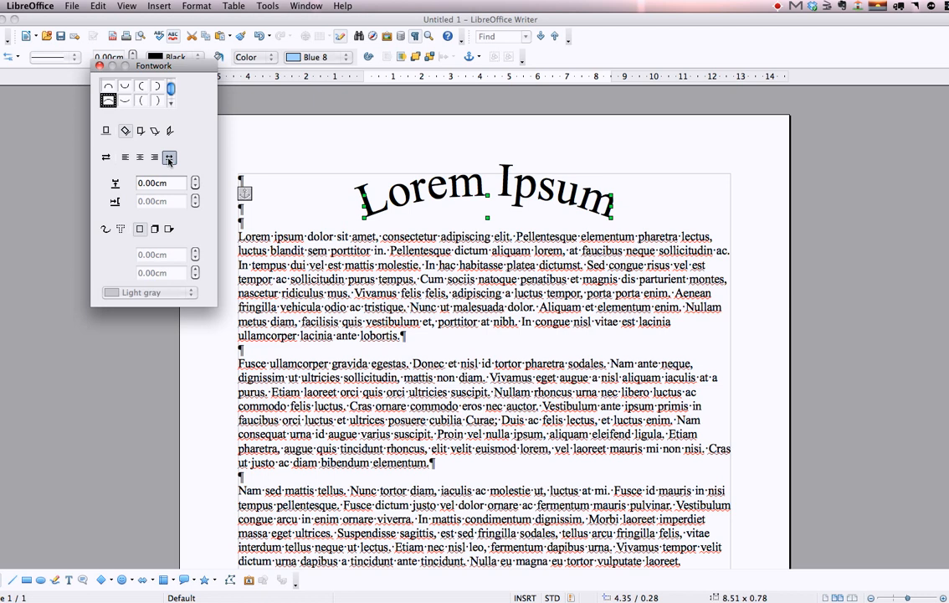
pyautogui.click(140, 157)
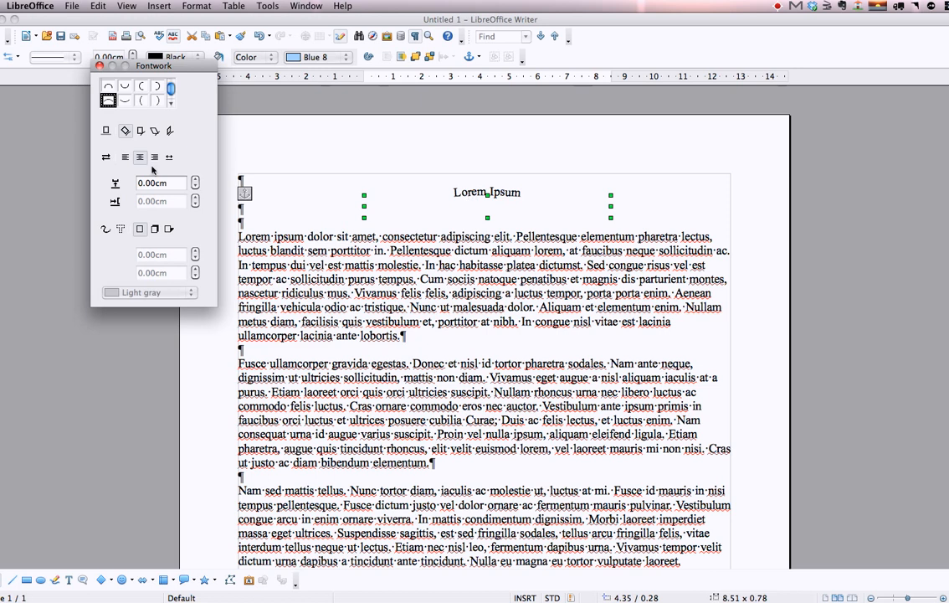
pyautogui.click(141, 158)
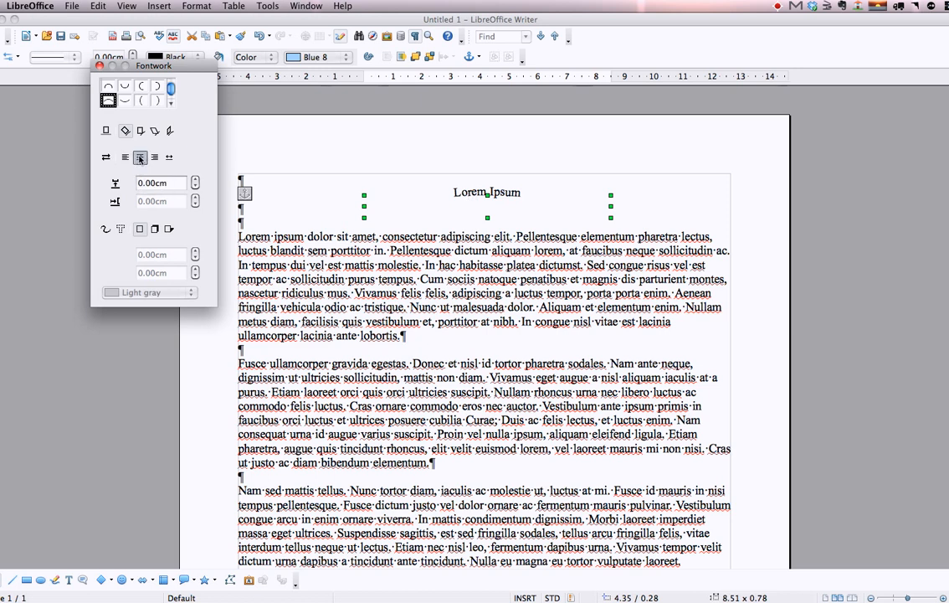
pyautogui.moveTo(169, 158)
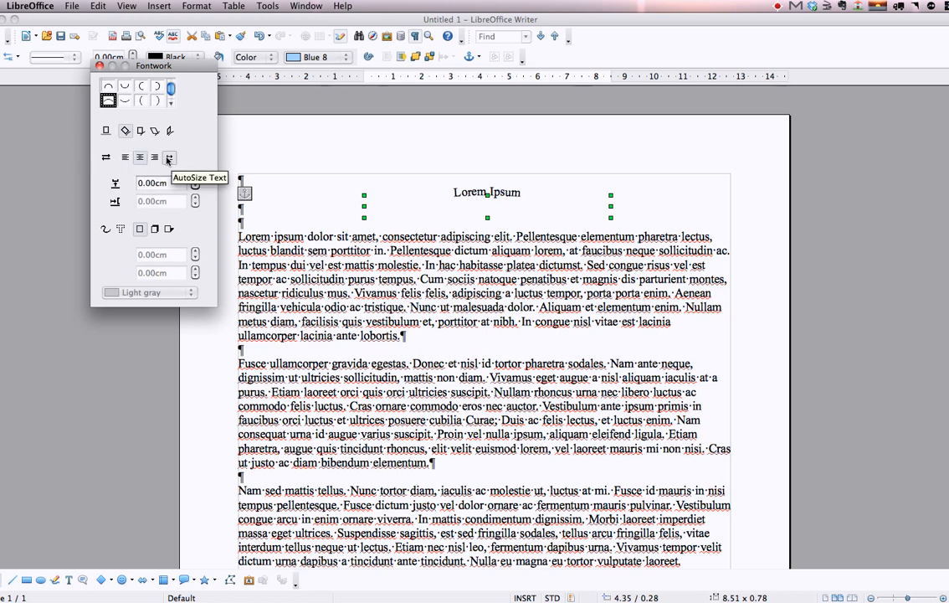
pyautogui.click(169, 157)
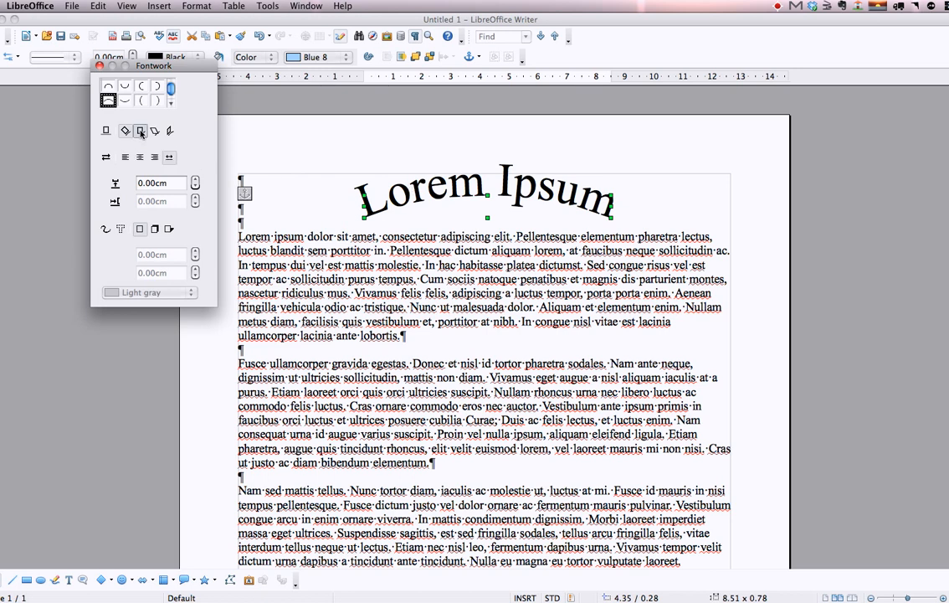
# Step: Try the upright letter orientations, keep the original slanted stance, and deselect the heading
pyautogui.click(154, 131)
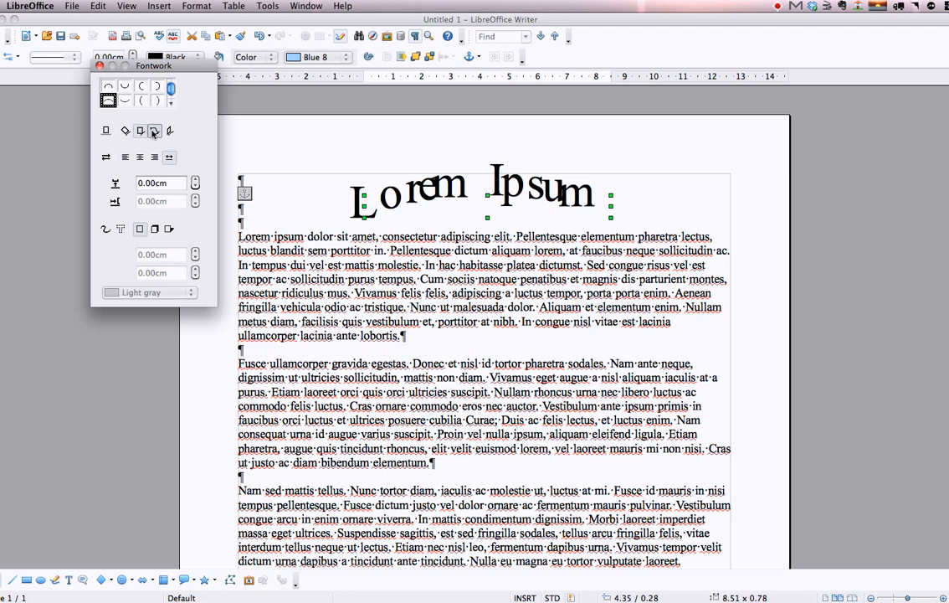
pyautogui.click(169, 130)
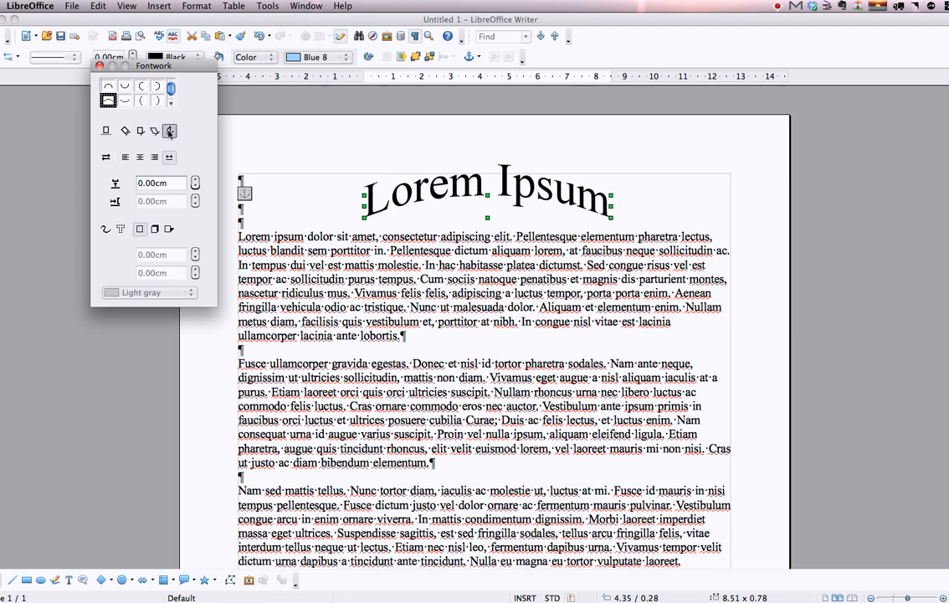
pyautogui.click(123, 131)
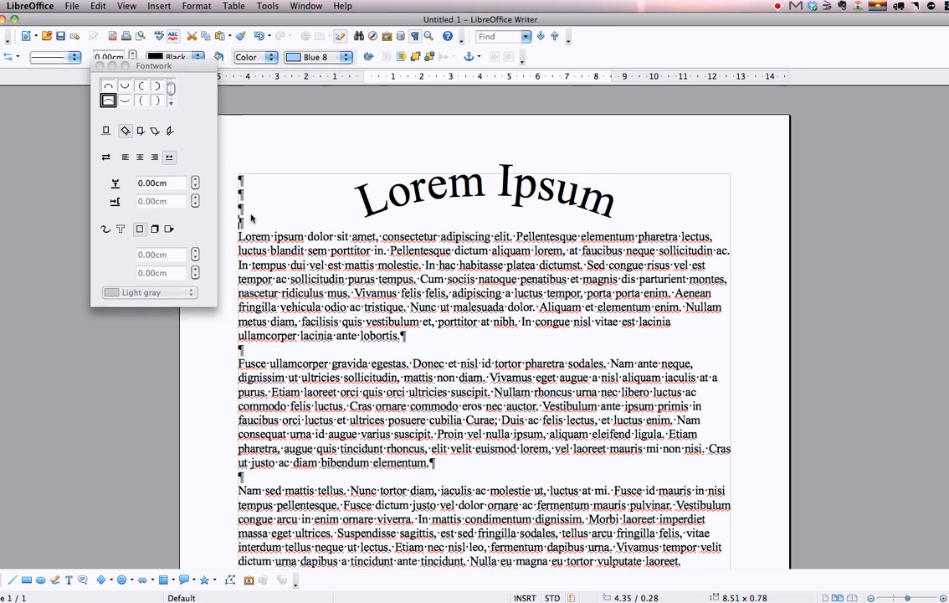
pyautogui.click(291, 211)
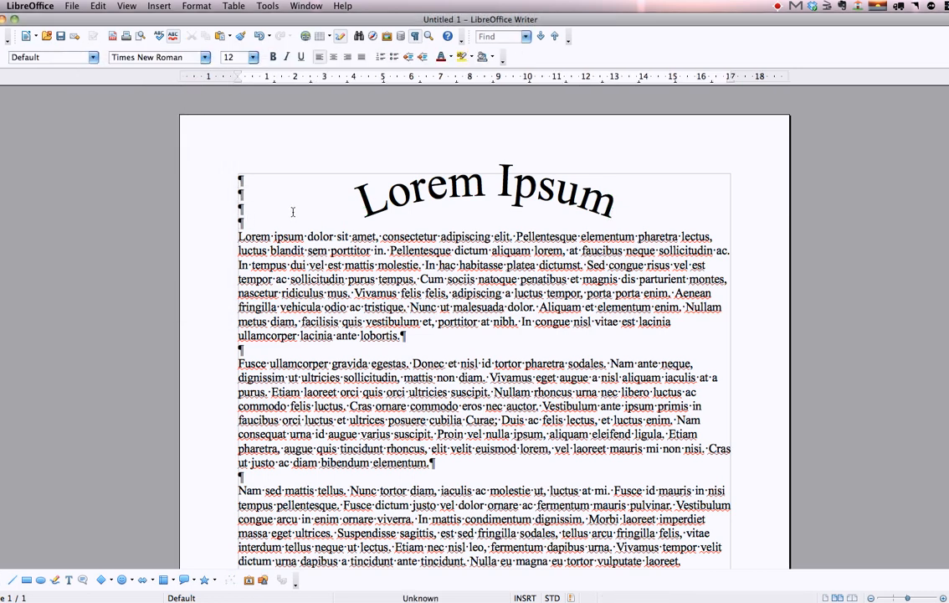